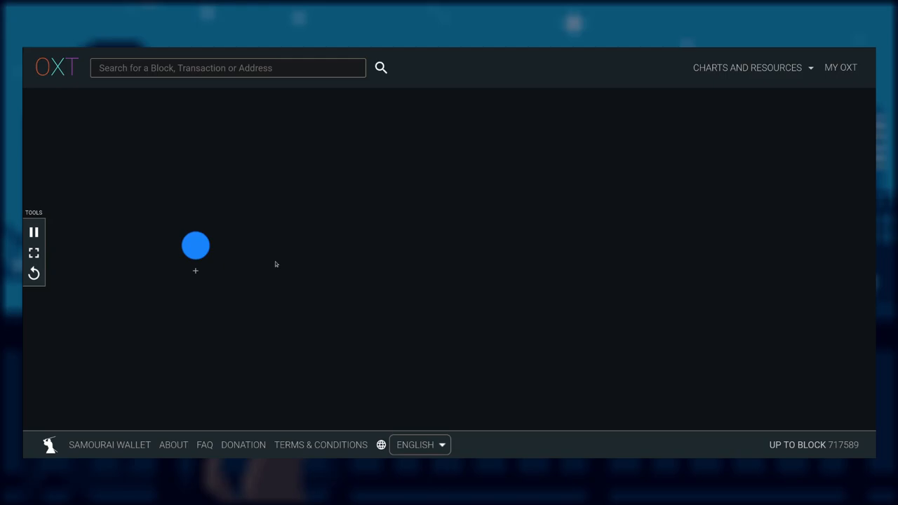
pyautogui.moveTo(225, 255)
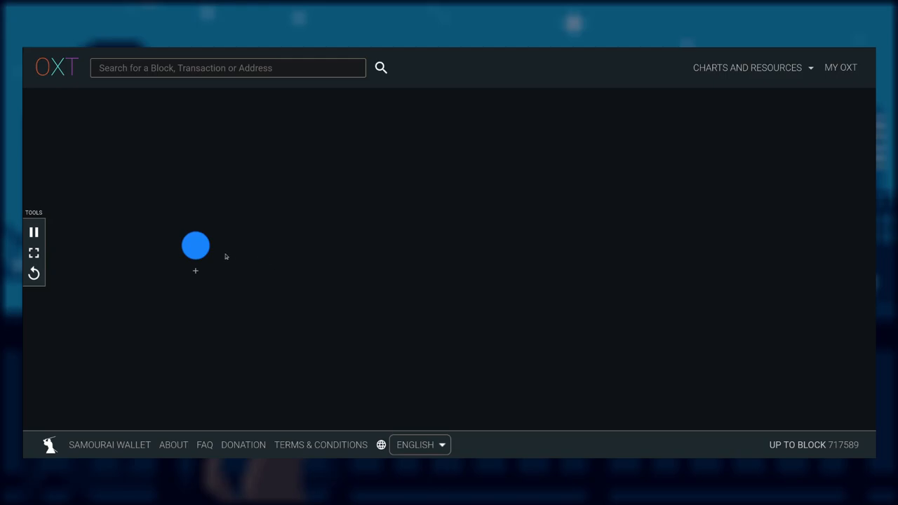
# Step: Select the starting blue transaction node in the graph
pyautogui.click(195, 244)
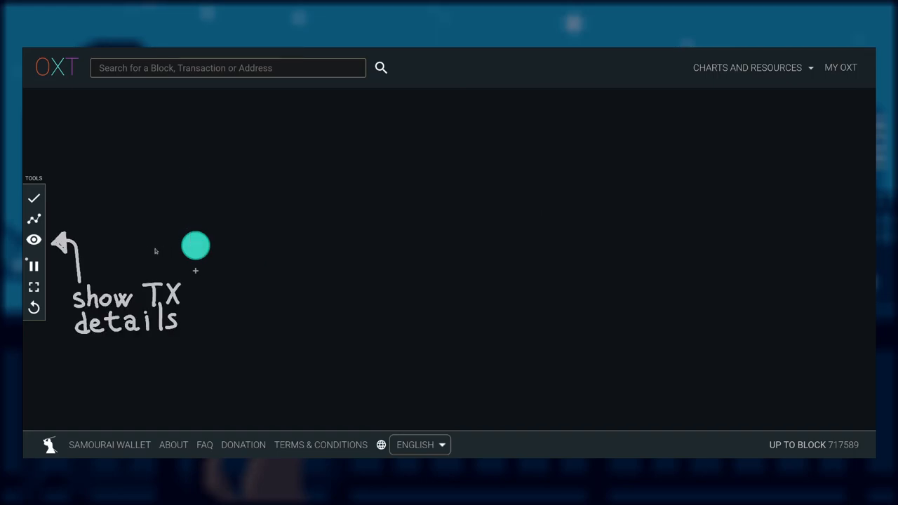
# Step: Reveal the transaction's TXID, block and timestamp, and expand its one input and two outputs
pyautogui.click(196, 246)
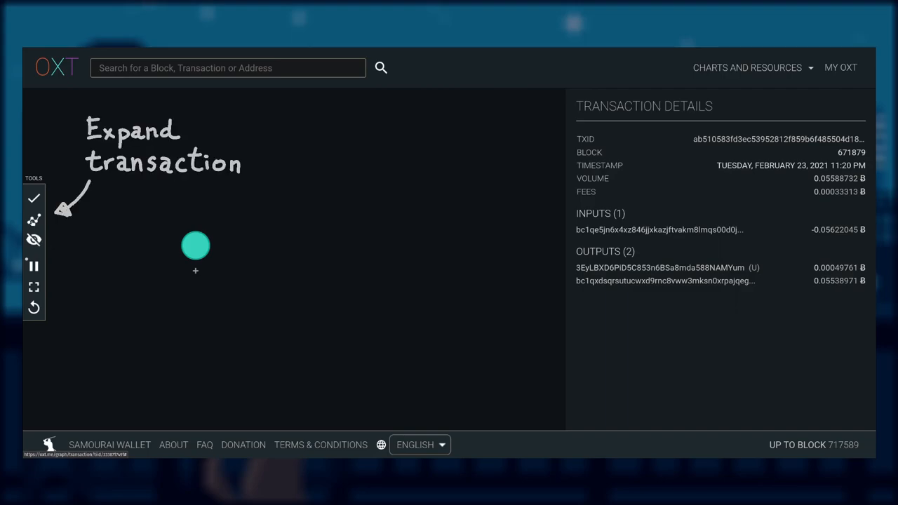
pyautogui.click(195, 244)
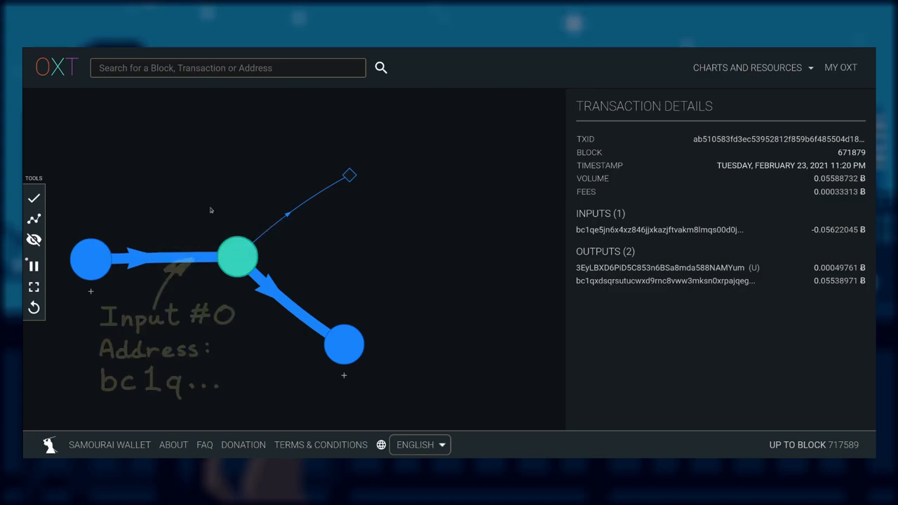
pyautogui.moveTo(348, 175)
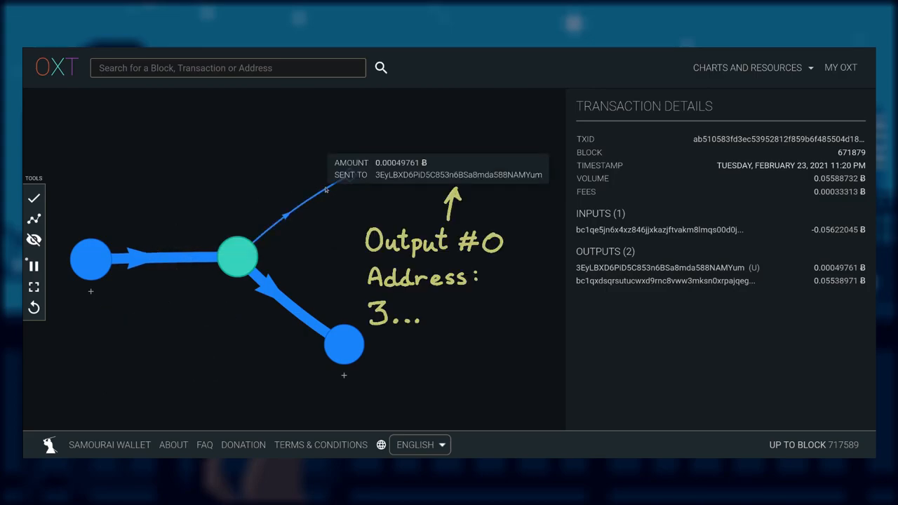
pyautogui.moveTo(326, 293)
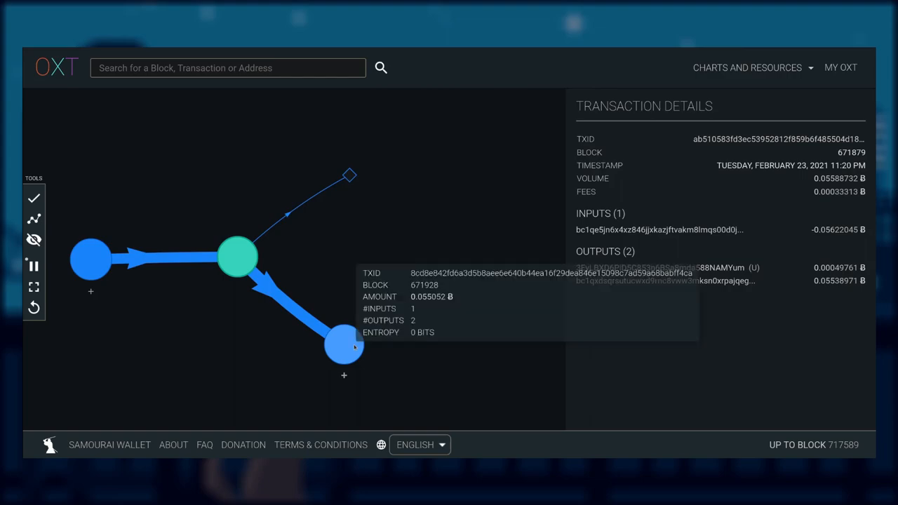
# Step: Expand the transaction spending the bc1q change output, reaching block 671928
pyautogui.click(344, 345)
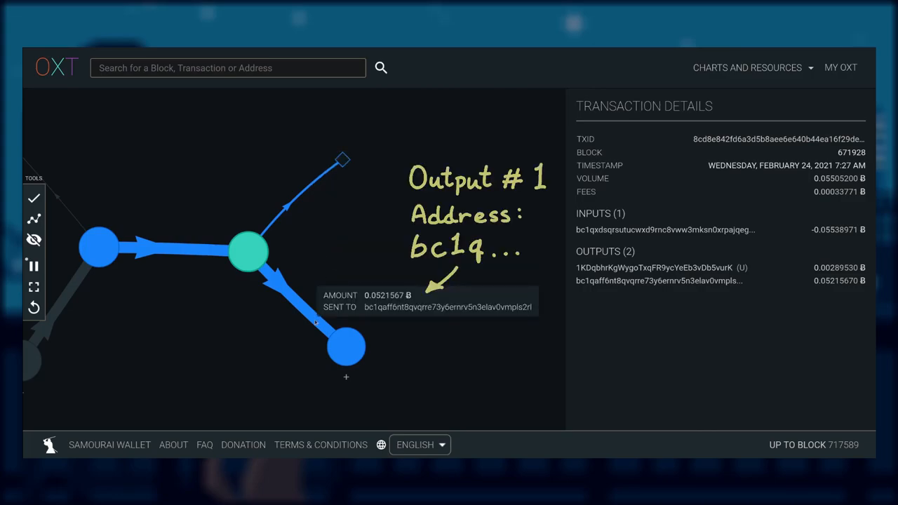
pyautogui.moveTo(354, 356)
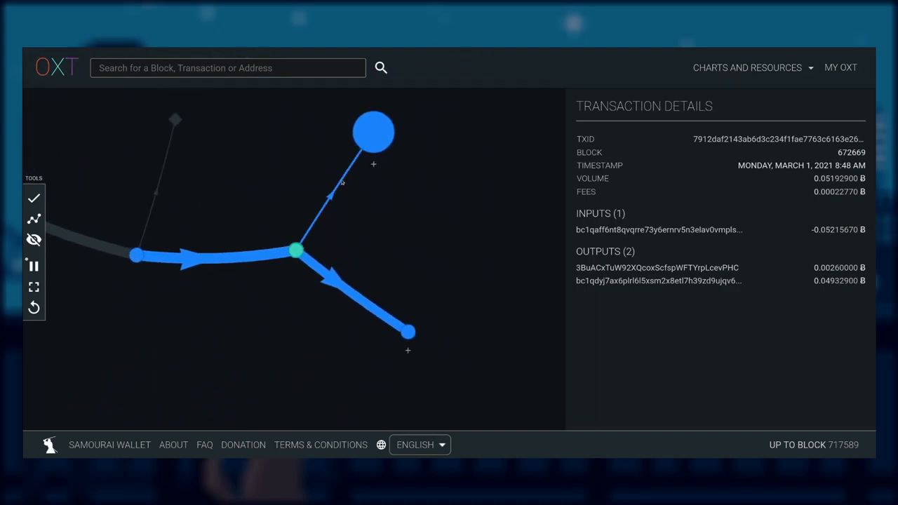
pyautogui.moveTo(339, 183)
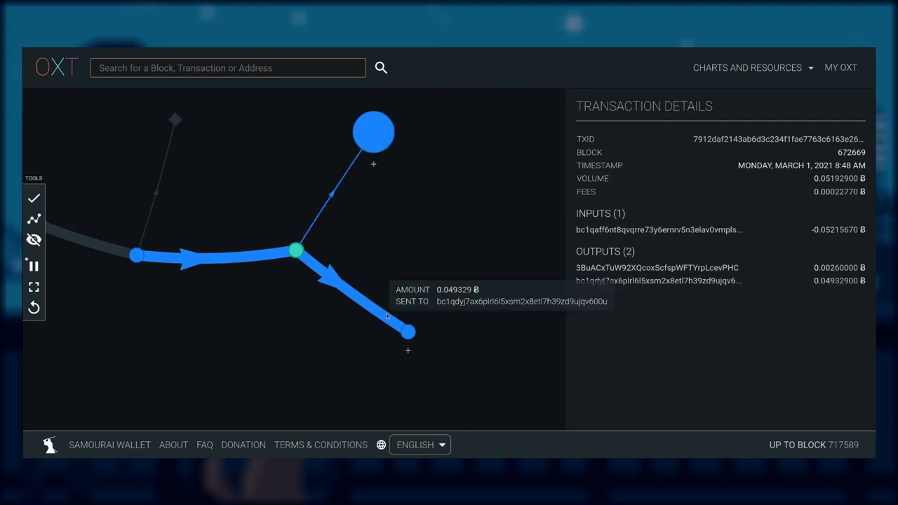
# Step: Follow the change output to its spending transaction in block 676131 and shift the graph along the chain
pyautogui.click(407, 331)
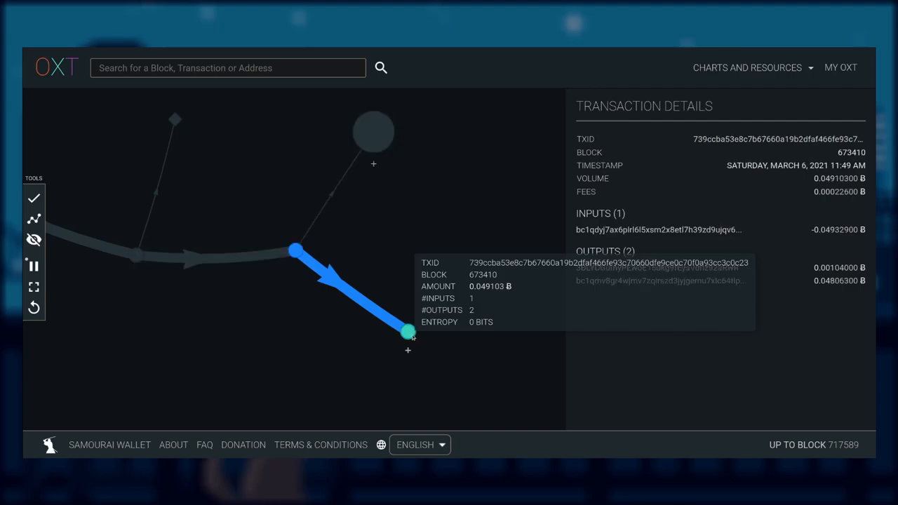
pyautogui.moveTo(746, 308)
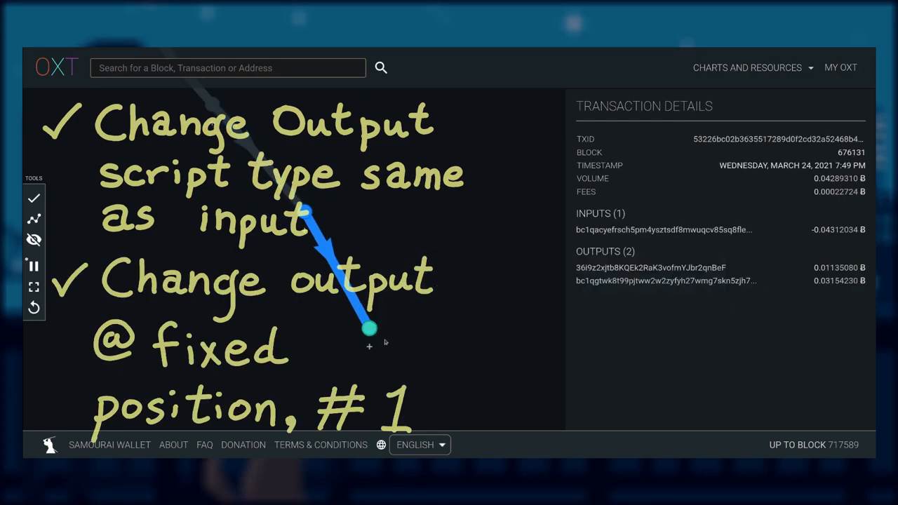
pyautogui.moveTo(371, 329); pyautogui.dragTo(451, 404)
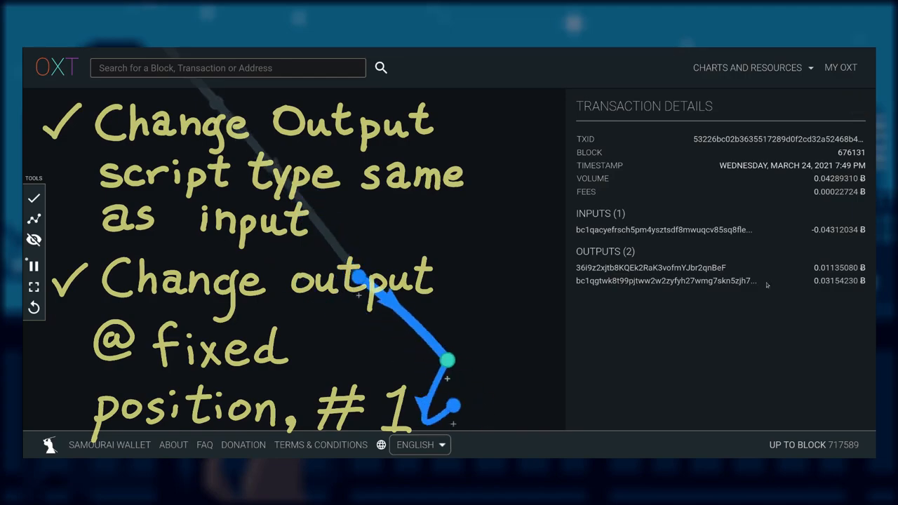